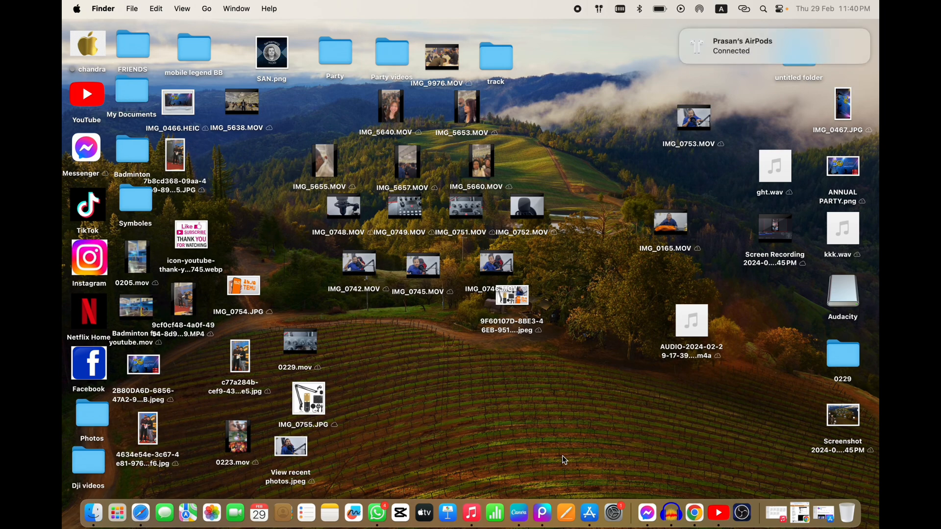
{"action": "mouse_move", "coordinate": [438, 461]}
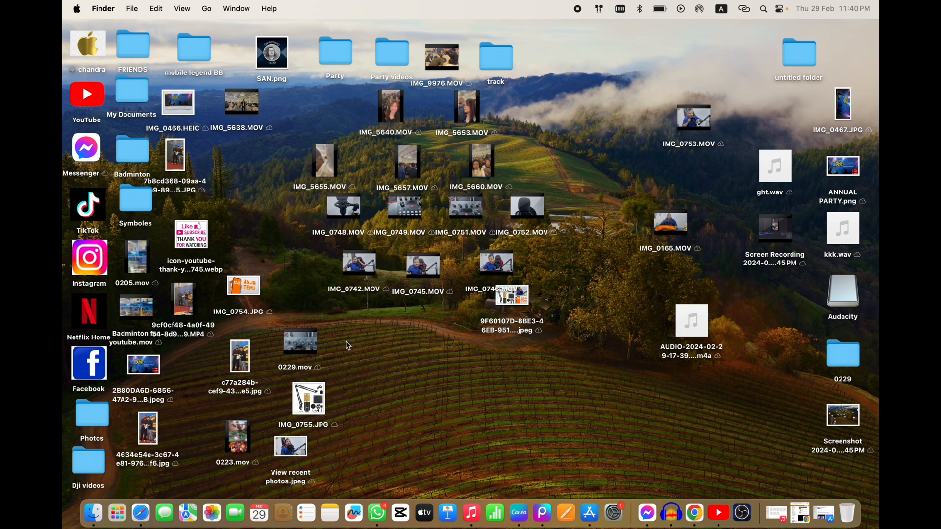
Launch OBS Studio from the Dock
{"action": "left_click", "coordinate": [117, 512]}
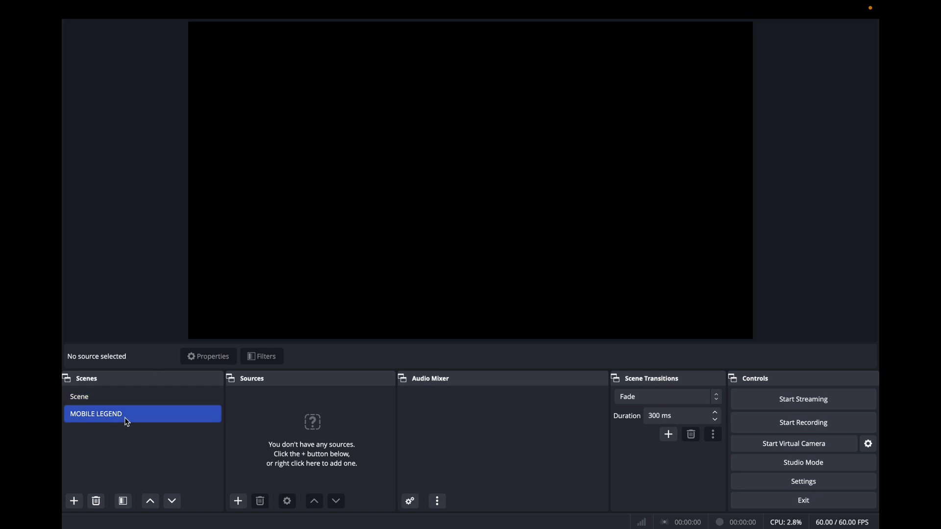
{"action": "mouse_move", "coordinate": [177, 413]}
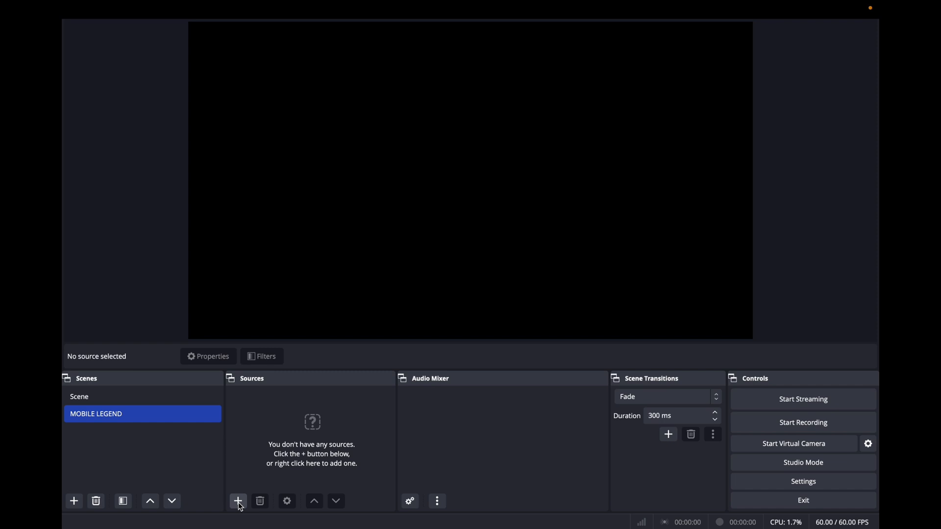
Add a Video Capture Device source with the default name to the MOBILE LEGEND scene
{"action": "left_click", "coordinate": [237, 500]}
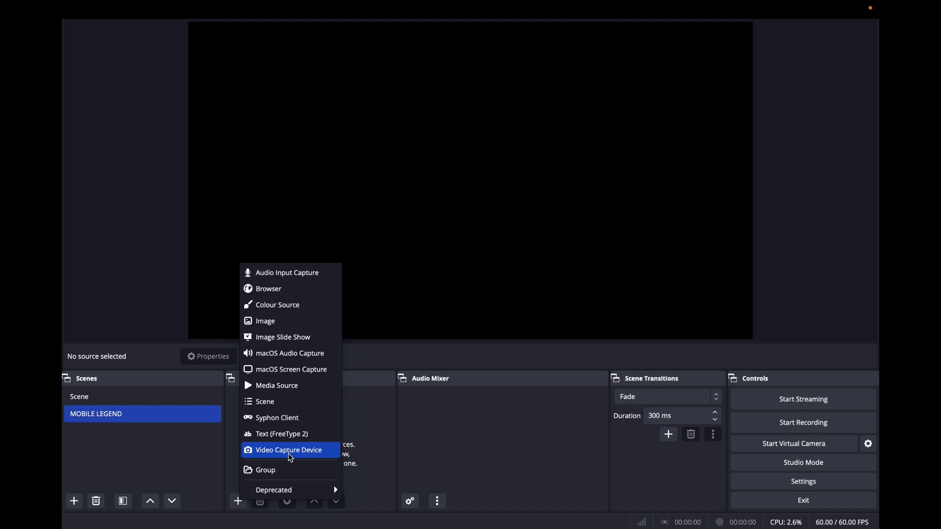
{"action": "mouse_move", "coordinate": [302, 453]}
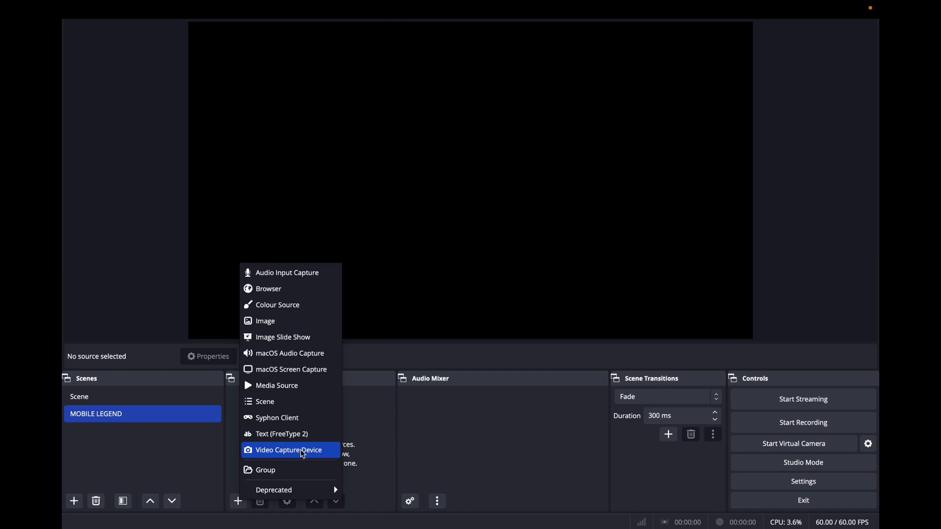
{"action": "left_click", "coordinate": [288, 450]}
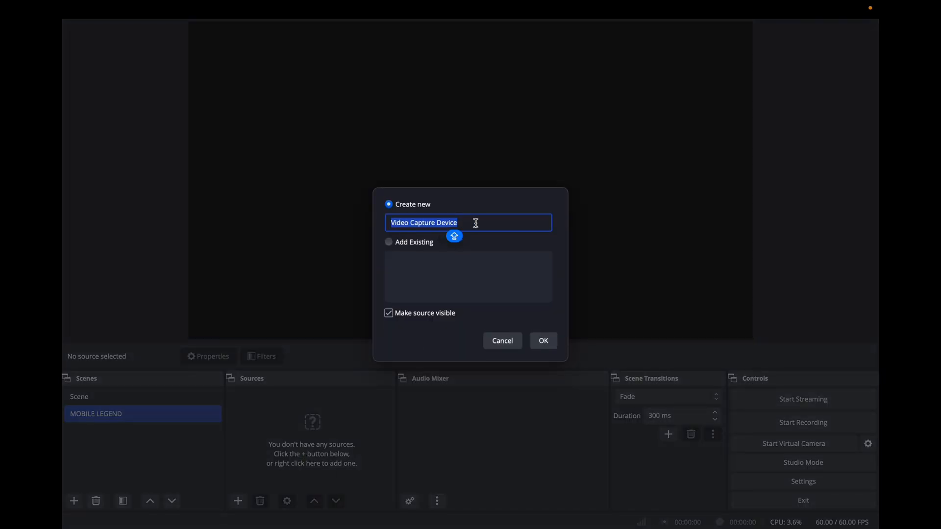
{"action": "mouse_move", "coordinate": [420, 231]}
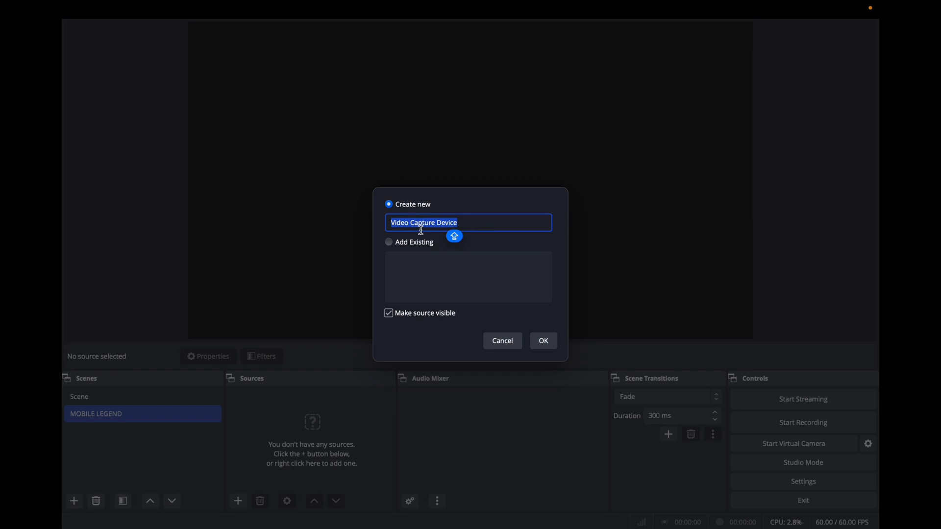
{"action": "mouse_move", "coordinate": [524, 313]}
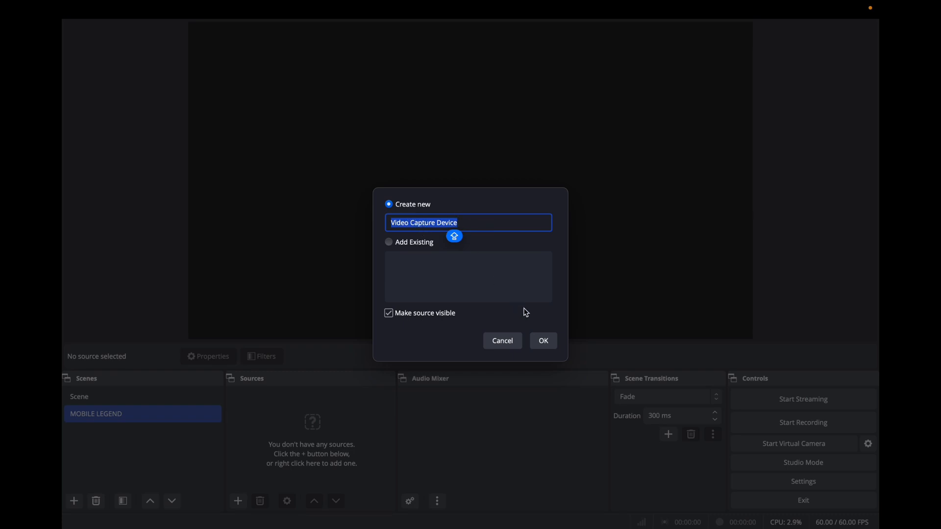
{"action": "left_click", "coordinate": [542, 341]}
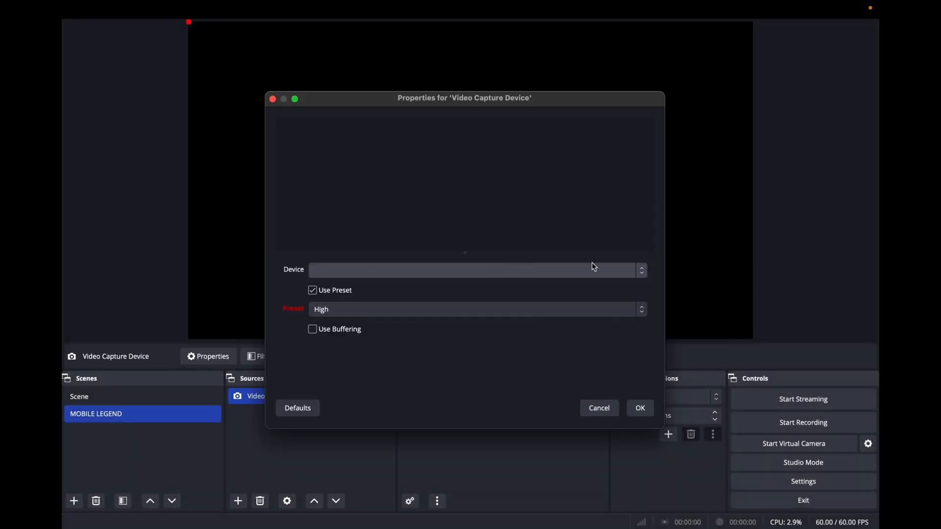
Expand the Device list showing the FaceTime camera and USB3.0 capture device
{"action": "left_click", "coordinate": [475, 269]}
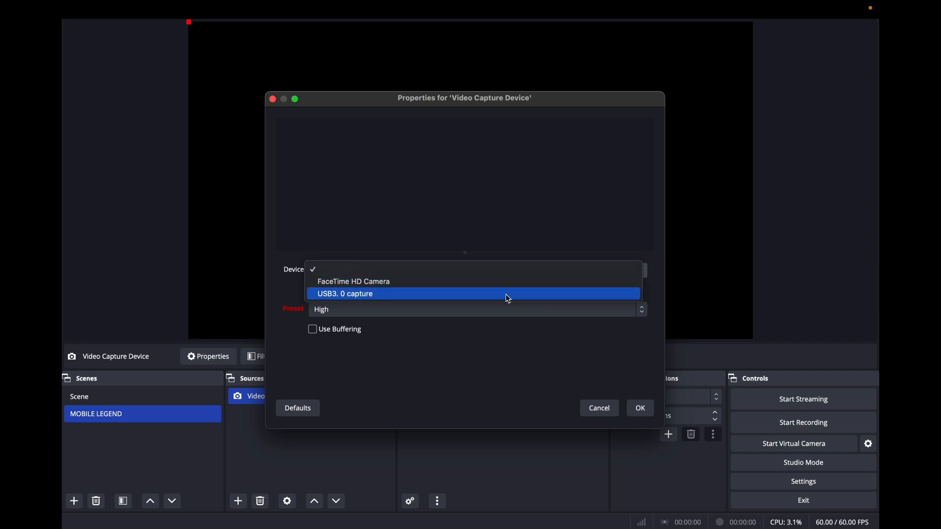
{"action": "mouse_move", "coordinate": [397, 295]}
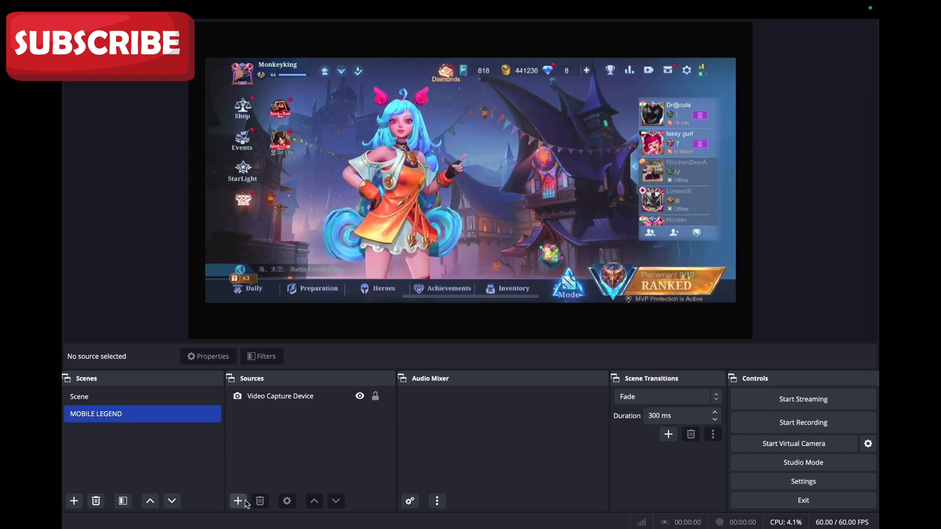
Add Video Capture Device 2 using the FaceTime HD Camera as a webcam overlay
{"action": "left_click", "coordinate": [237, 501]}
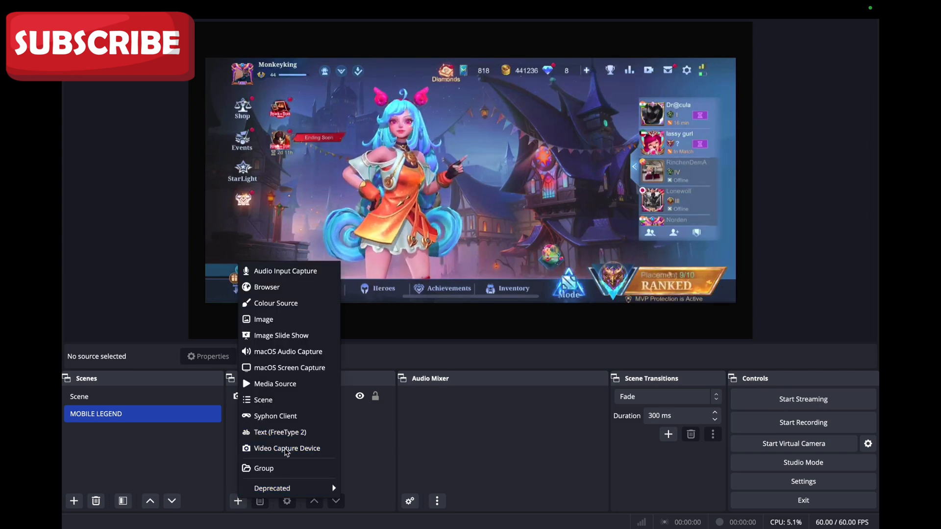
{"action": "left_click", "coordinate": [287, 447]}
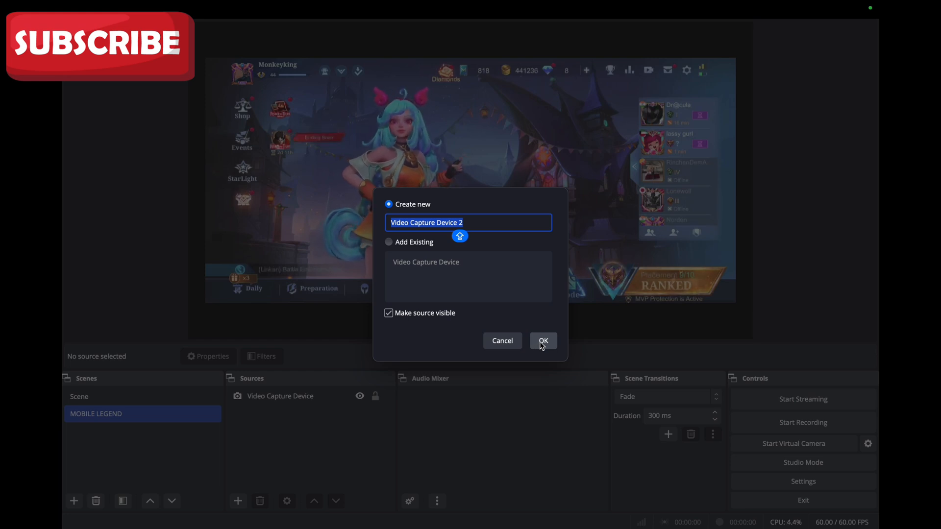
{"action": "left_click", "coordinate": [542, 340]}
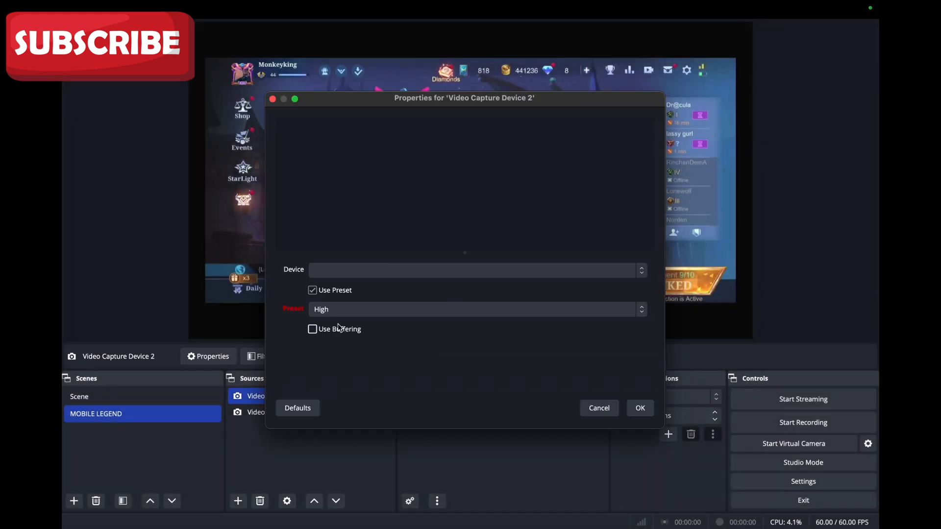
{"action": "left_click", "coordinate": [475, 269]}
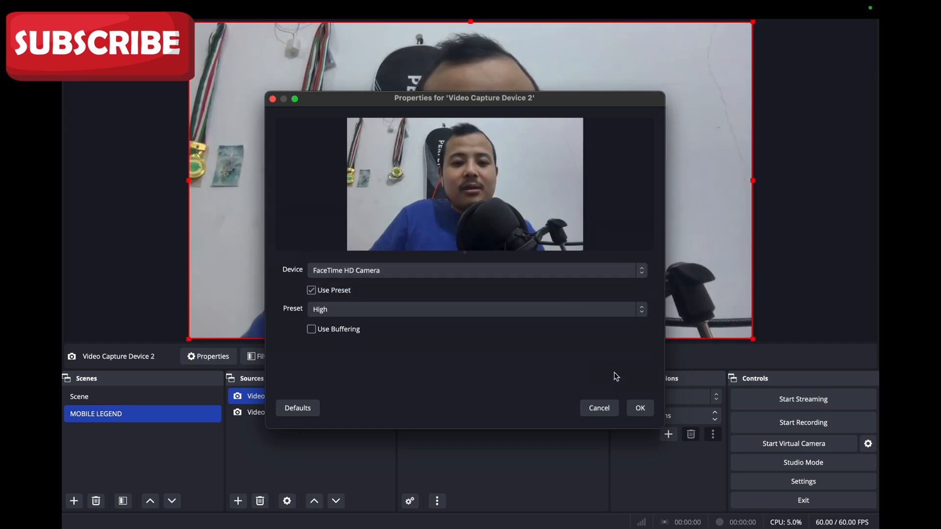
{"action": "left_click", "coordinate": [639, 408]}
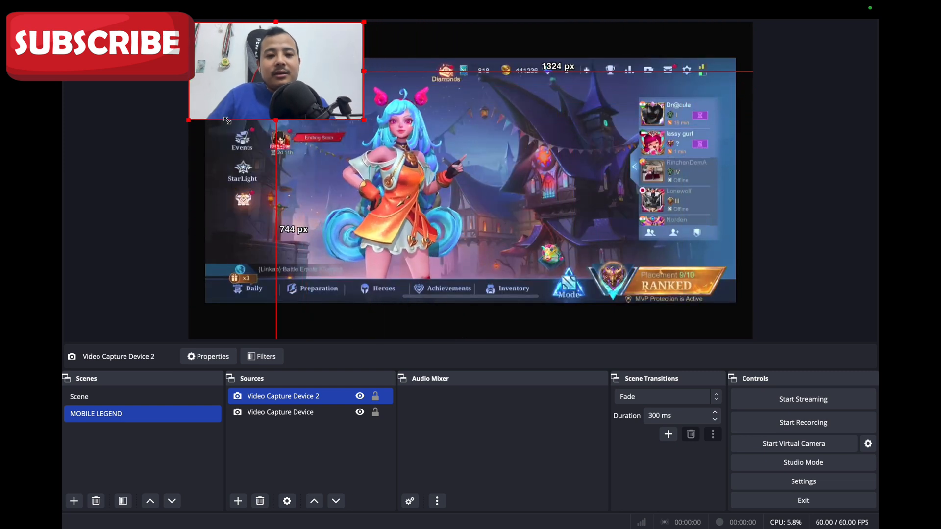
Move the webcam overlay to the gameplay's bottom-left corner and select the empty Scene 2
{"action": "left_click_drag", "start_coordinate": [277, 69], "coordinate": [288, 271]}
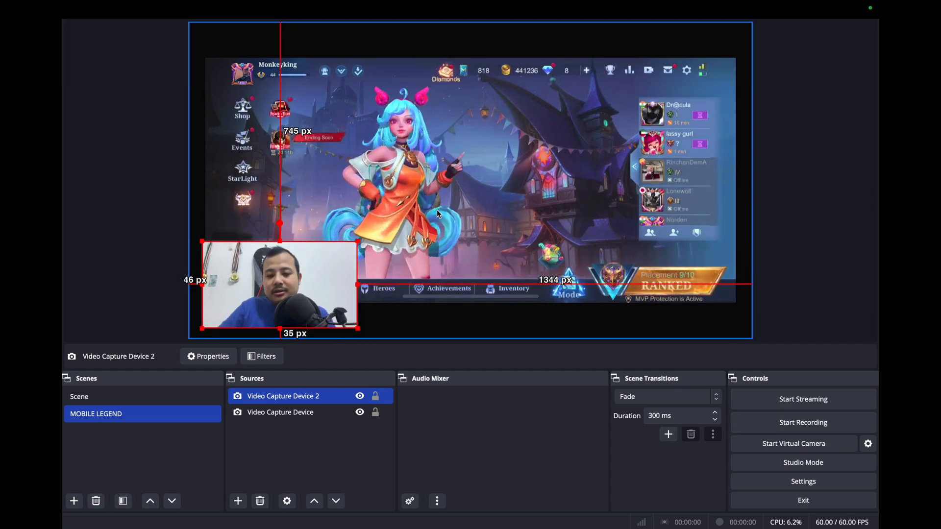
{"action": "left_click", "coordinate": [279, 412]}
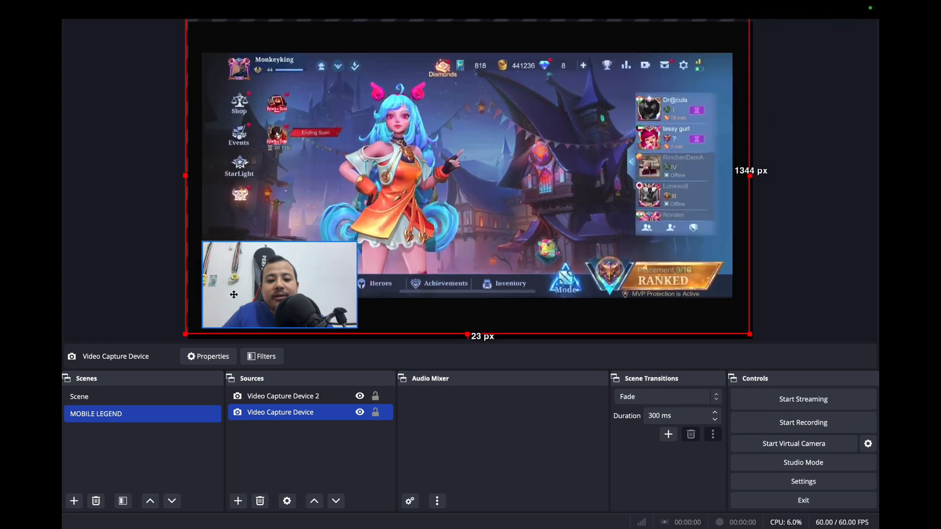
{"action": "left_click", "coordinate": [154, 271]}
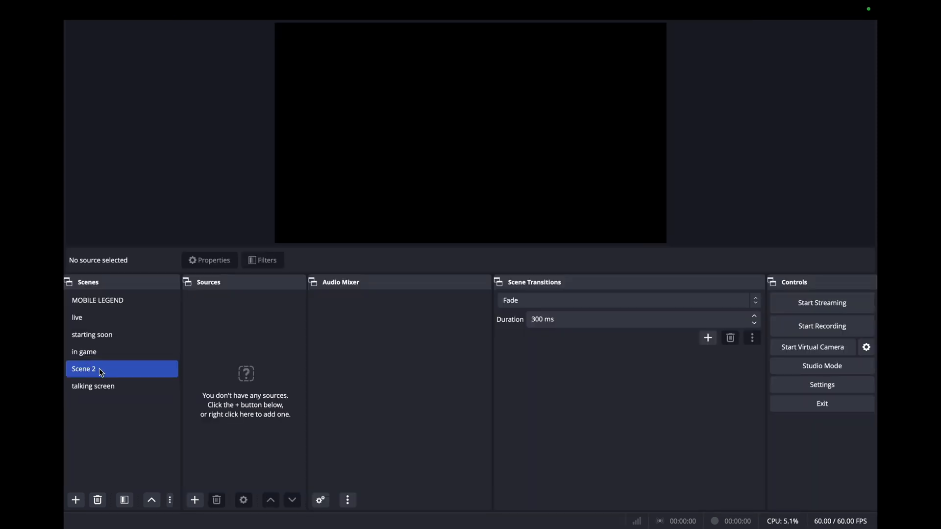
Rename Scene 2 to 'pubg' via the right-click Rename option
{"action": "right_click", "coordinate": [84, 369]}
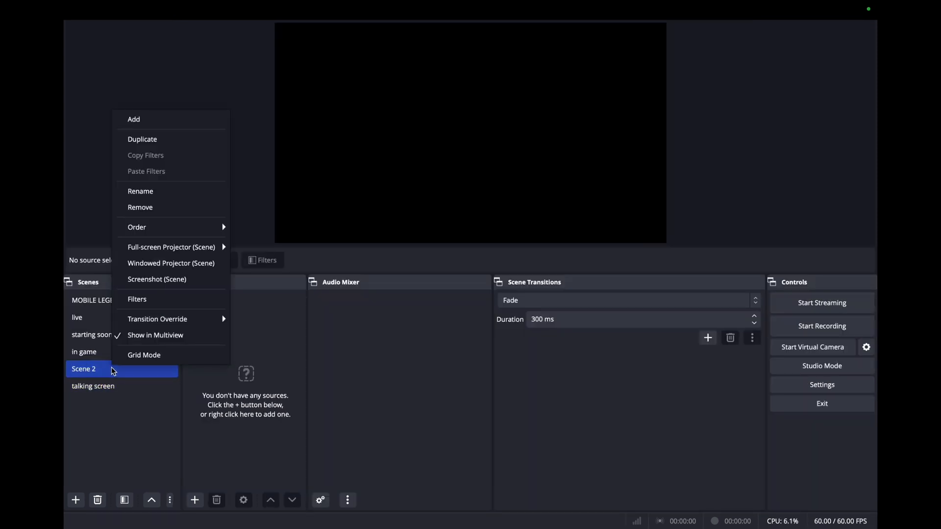
{"action": "left_click", "coordinate": [140, 191]}
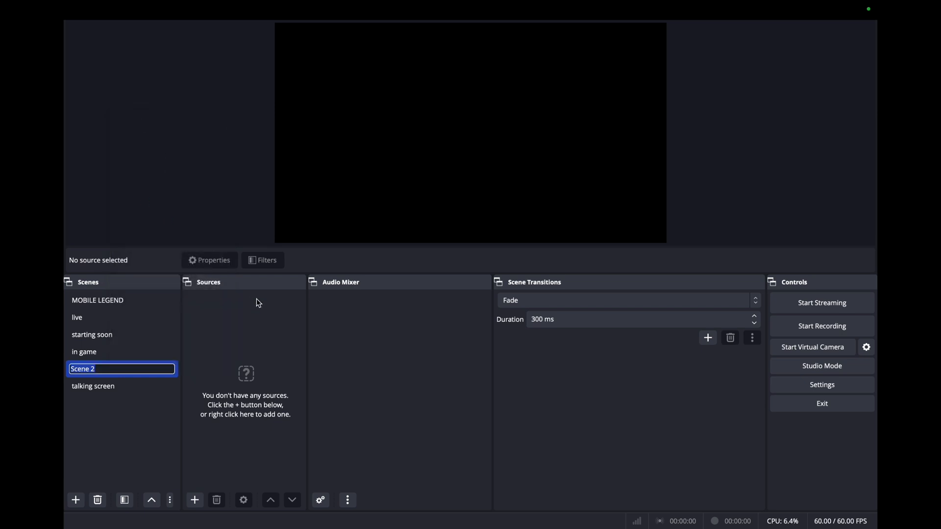
{"action": "type", "text": "pubf"}
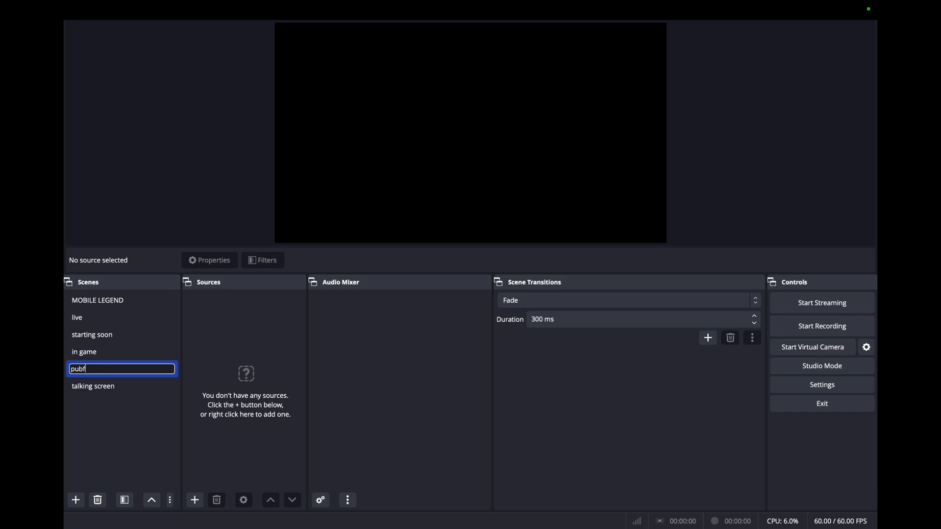
{"action": "type", "text": "g"}
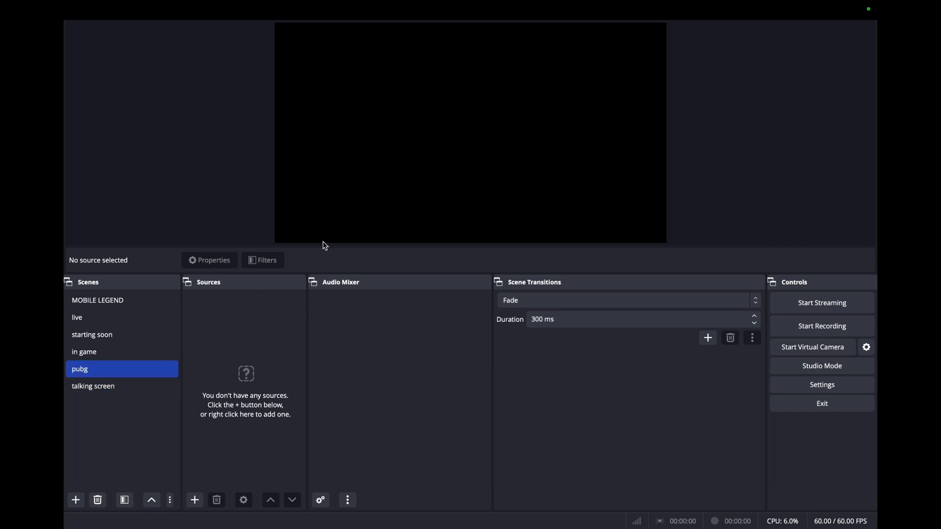
{"action": "mouse_move", "coordinate": [343, 203]}
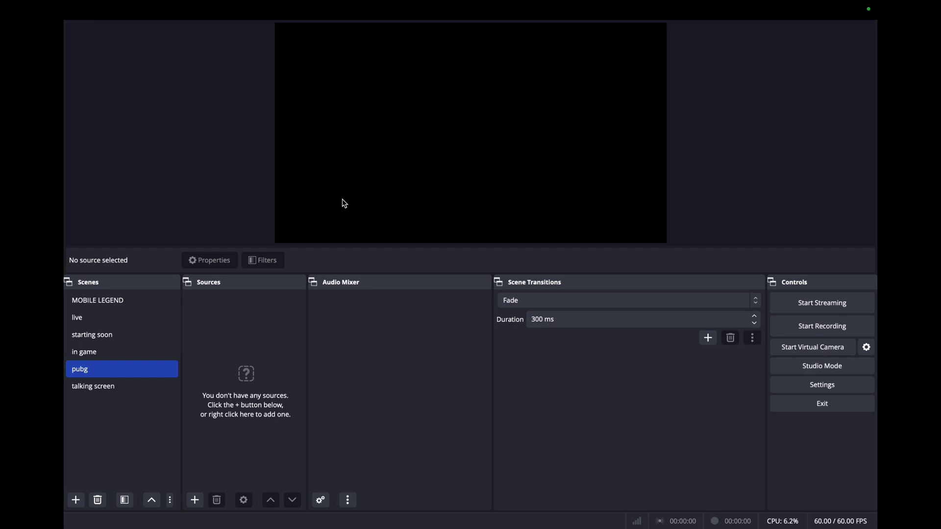
{"action": "mouse_move", "coordinate": [200, 491]}
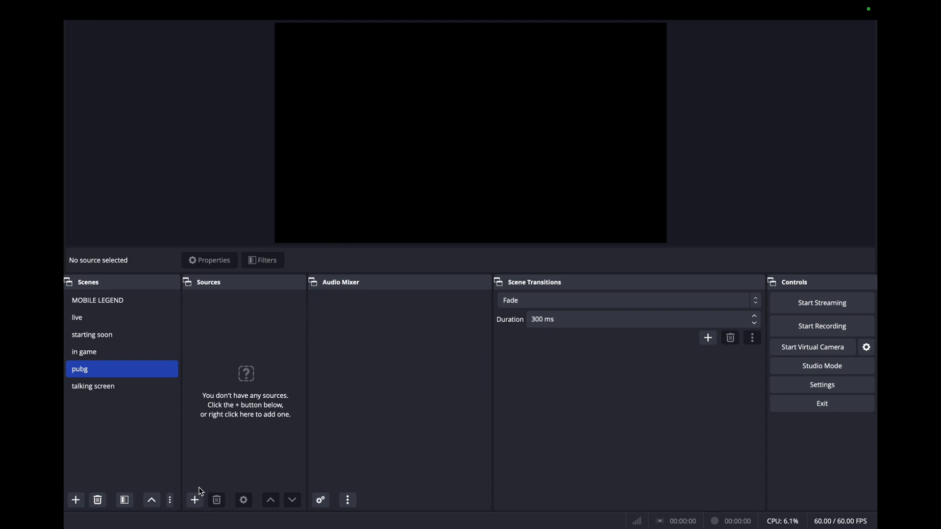
Add Video Capture Device 7 to pubg using the USB3.0 capture gameplay feed
{"action": "left_click", "coordinate": [194, 500]}
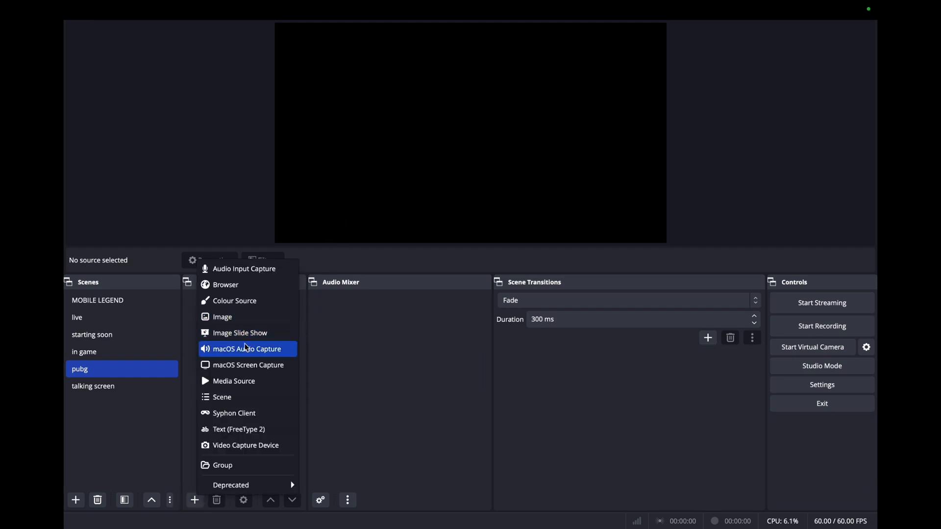
{"action": "mouse_move", "coordinate": [248, 364]}
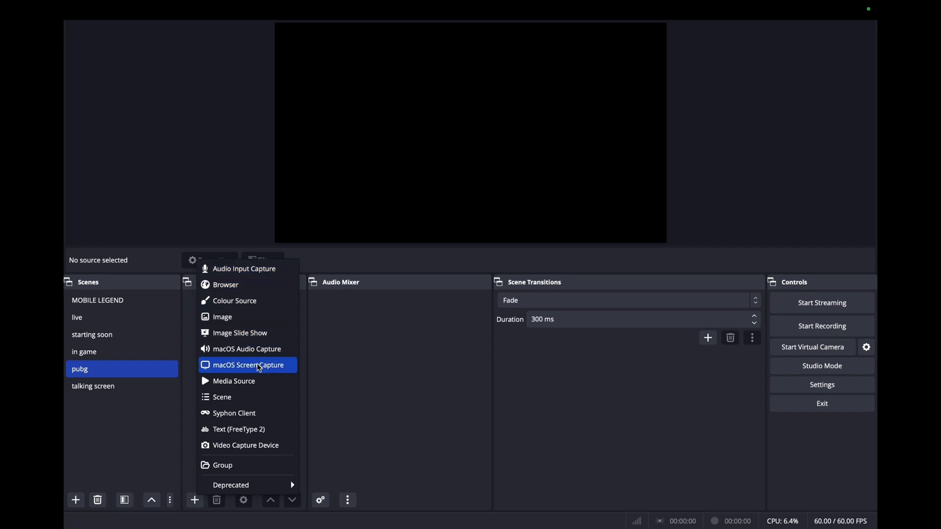
{"action": "mouse_move", "coordinate": [235, 380]}
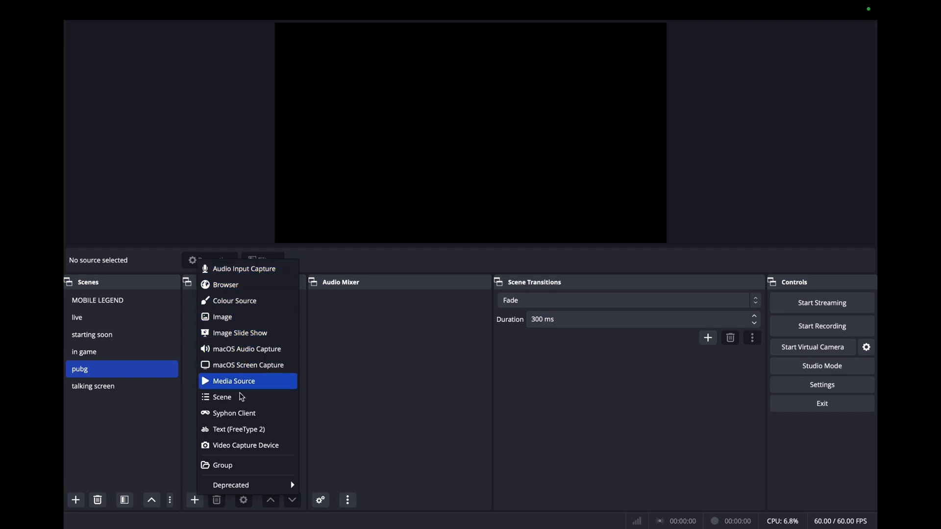
{"action": "left_click", "coordinate": [245, 445]}
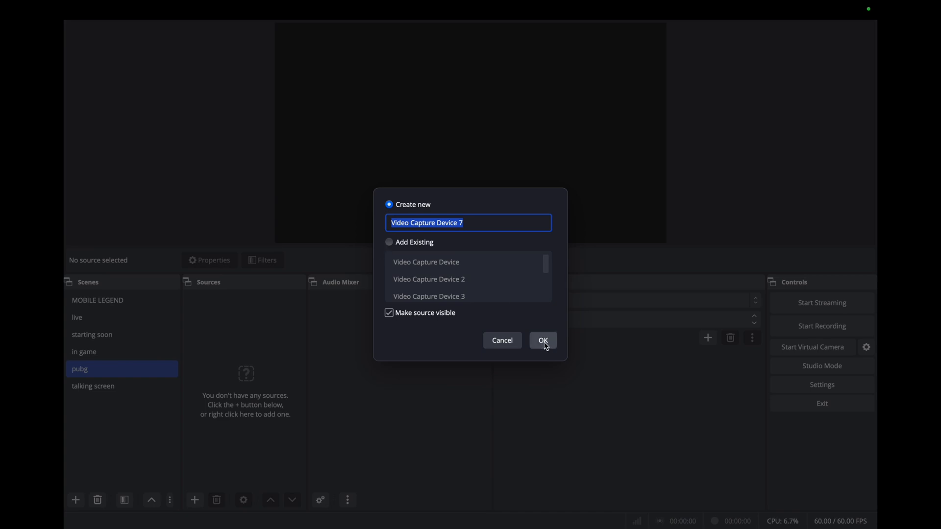
{"action": "left_click", "coordinate": [542, 340]}
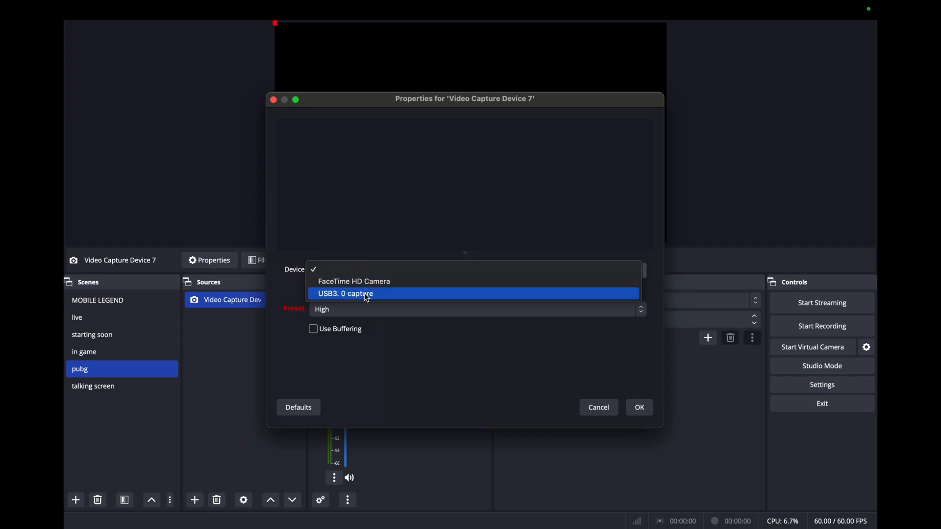
{"action": "left_click", "coordinate": [346, 293]}
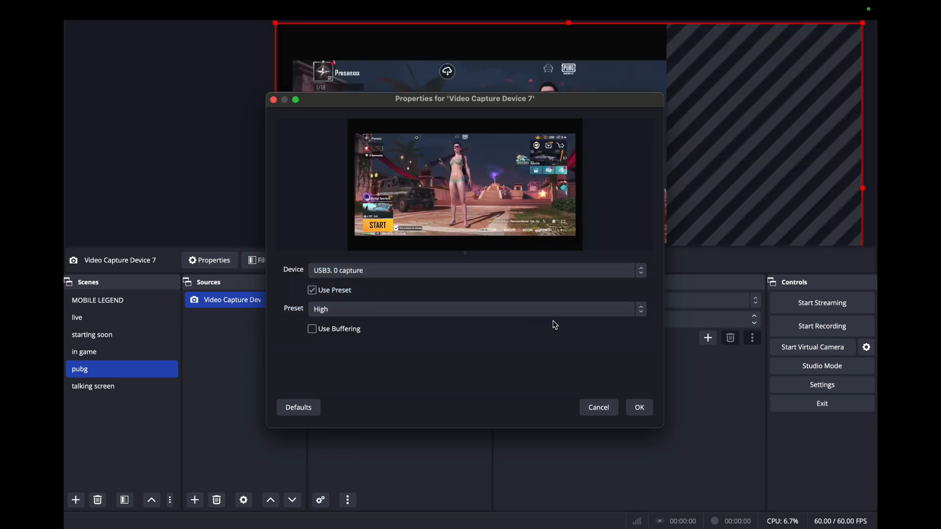
{"action": "left_click", "coordinate": [638, 408]}
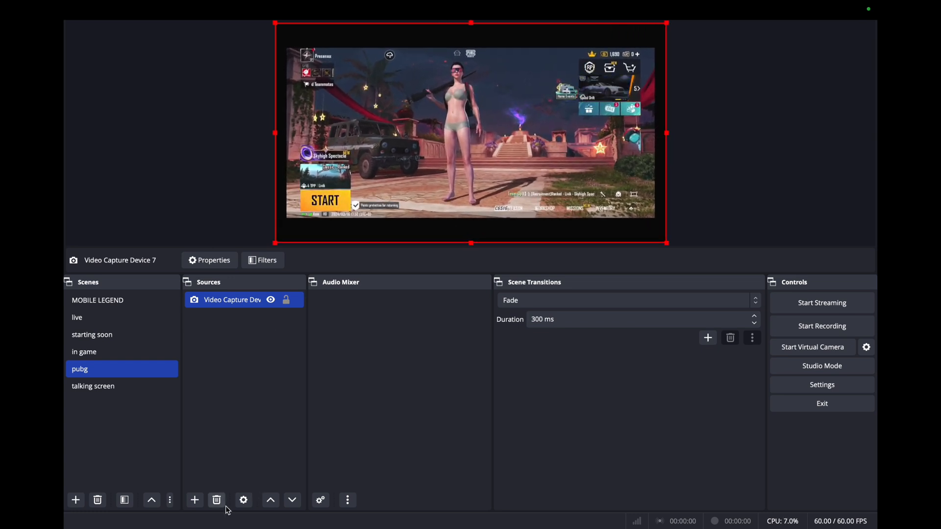
{"action": "left_click", "coordinate": [194, 500]}
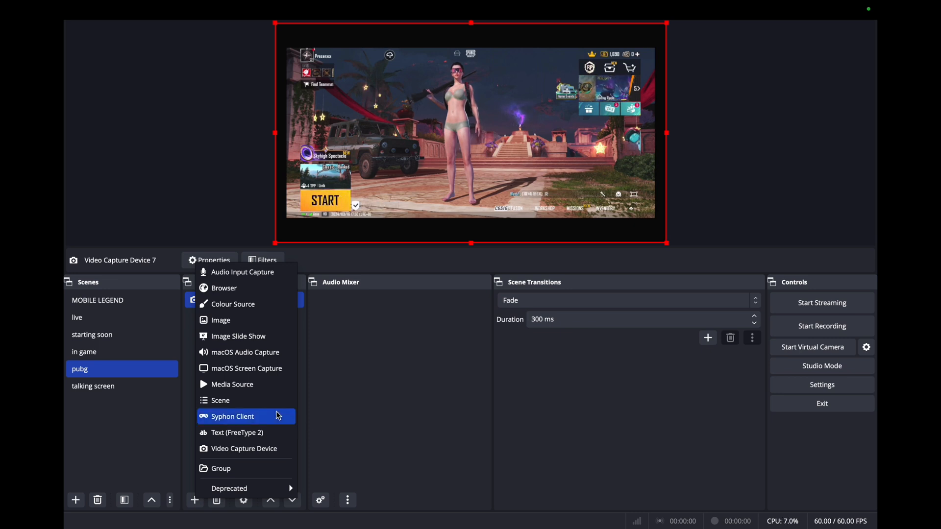
{"action": "mouse_move", "coordinate": [252, 413]}
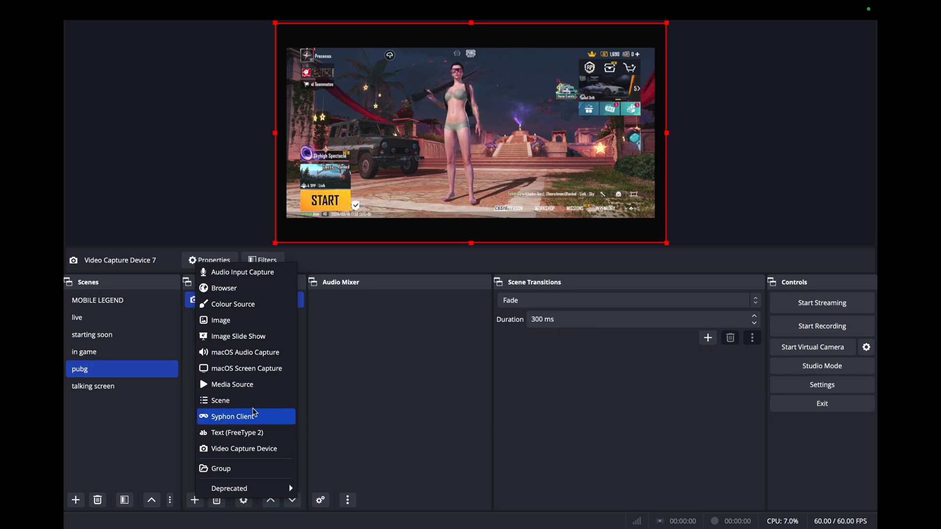
{"action": "mouse_move", "coordinate": [252, 400]}
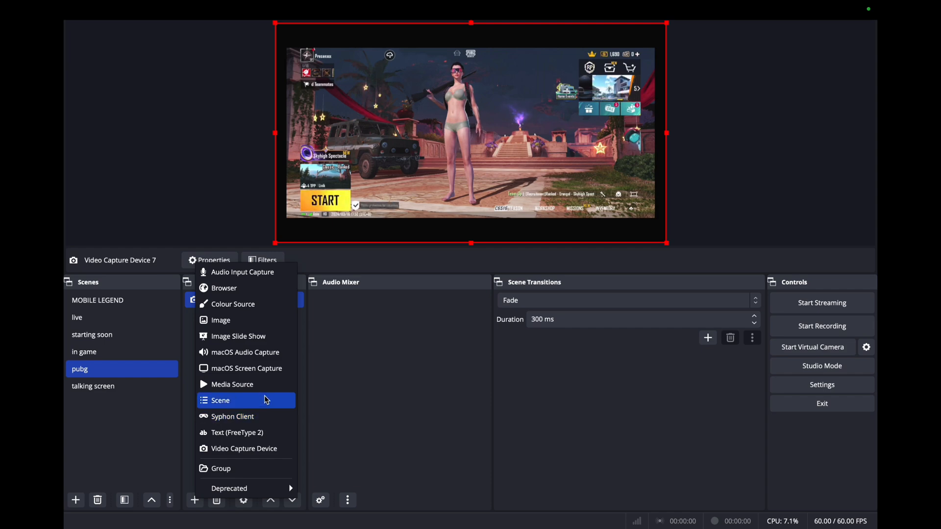
{"action": "mouse_move", "coordinate": [251, 432]}
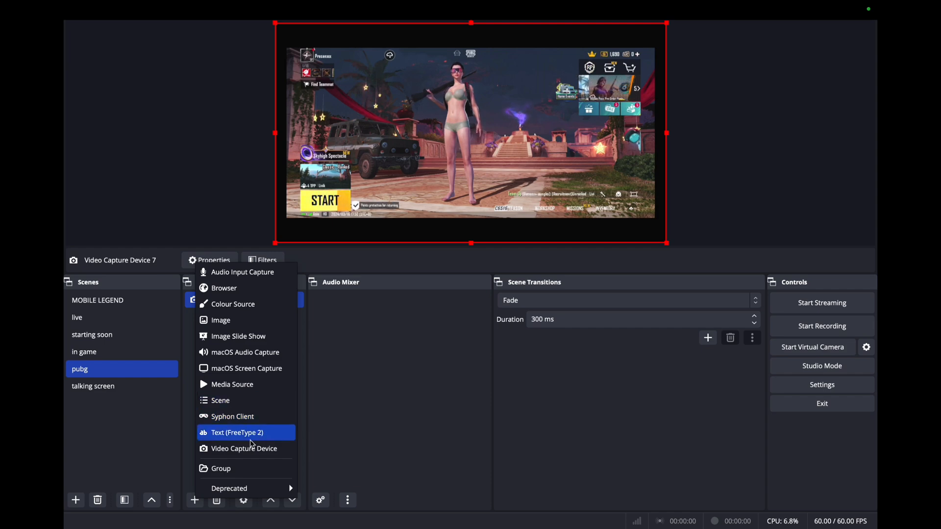
Add a FaceTime HD Camera capture source to pubg as a bottom-left webcam overlay
{"action": "left_click", "coordinate": [244, 448]}
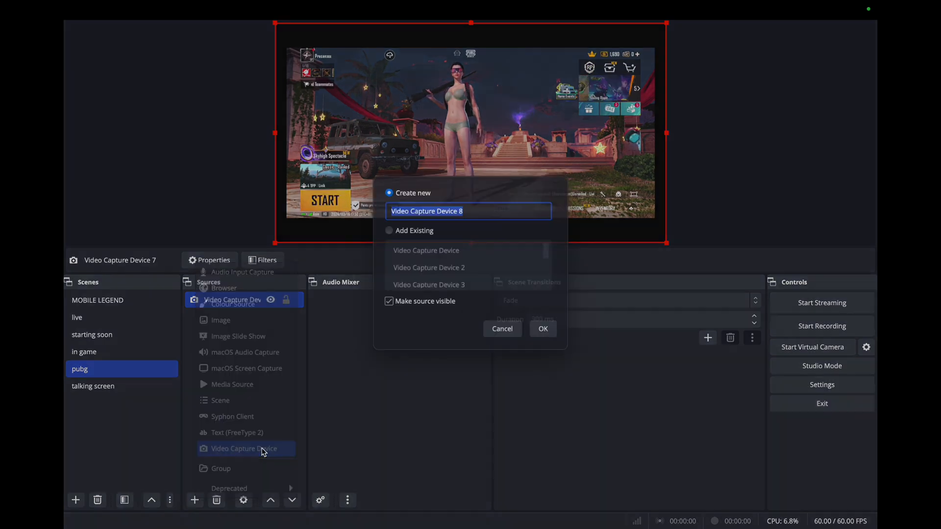
{"action": "left_click", "coordinate": [542, 329]}
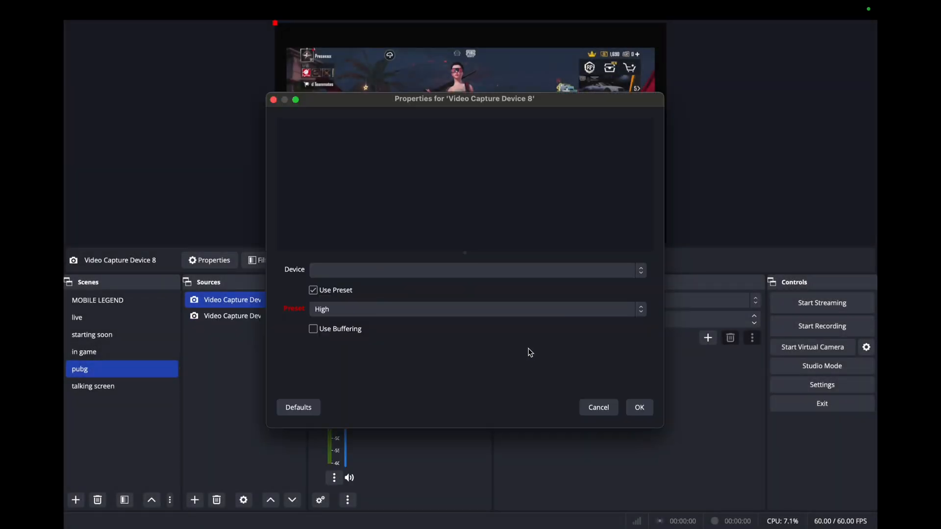
{"action": "left_click", "coordinate": [475, 269]}
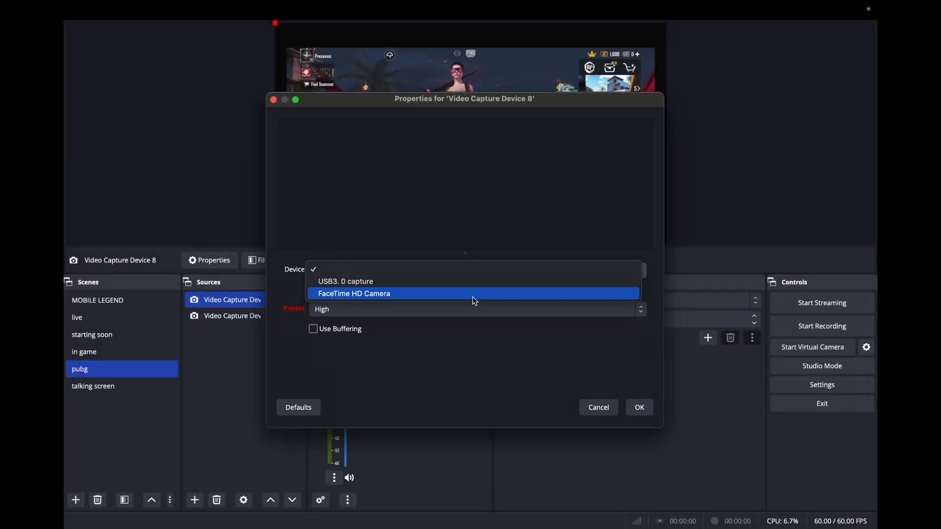
{"action": "left_click", "coordinate": [638, 407]}
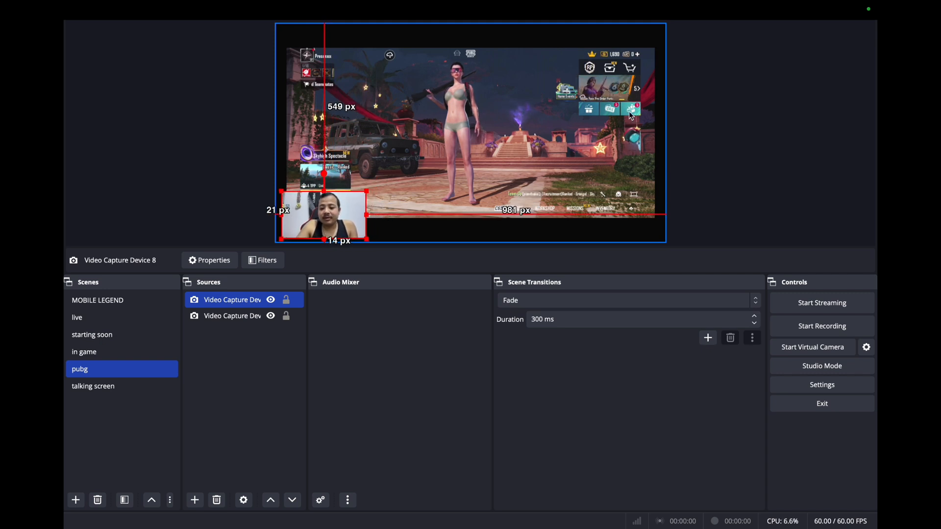
{"action": "mouse_move", "coordinate": [860, 421]}
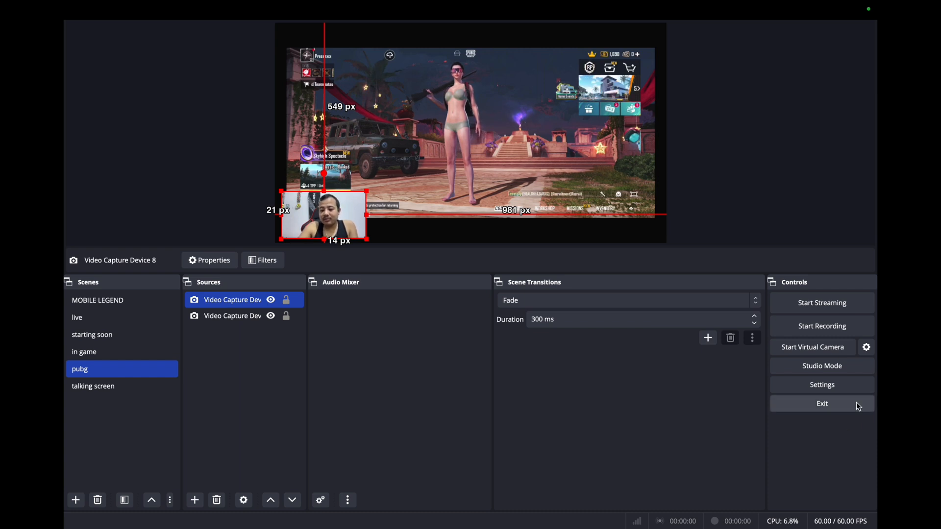
{"action": "mouse_move", "coordinate": [821, 384]}
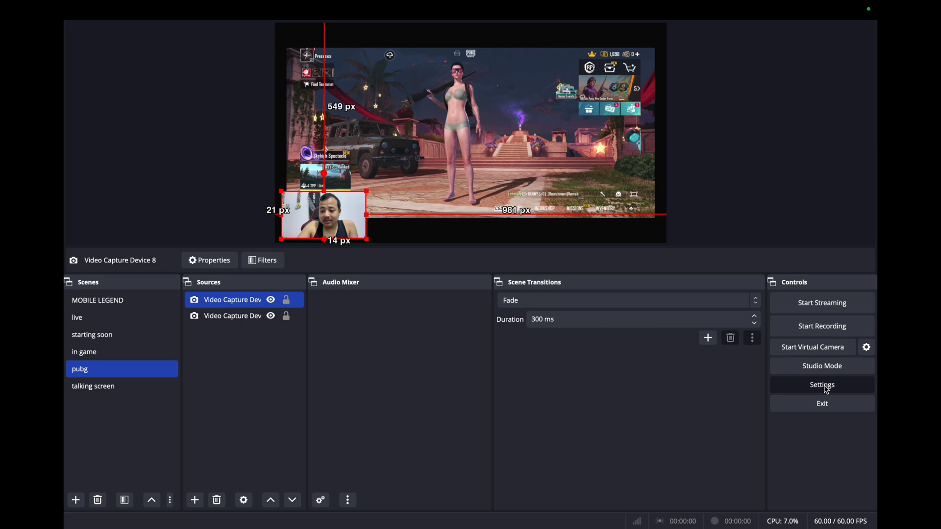
{"action": "left_click", "coordinate": [821, 384]}
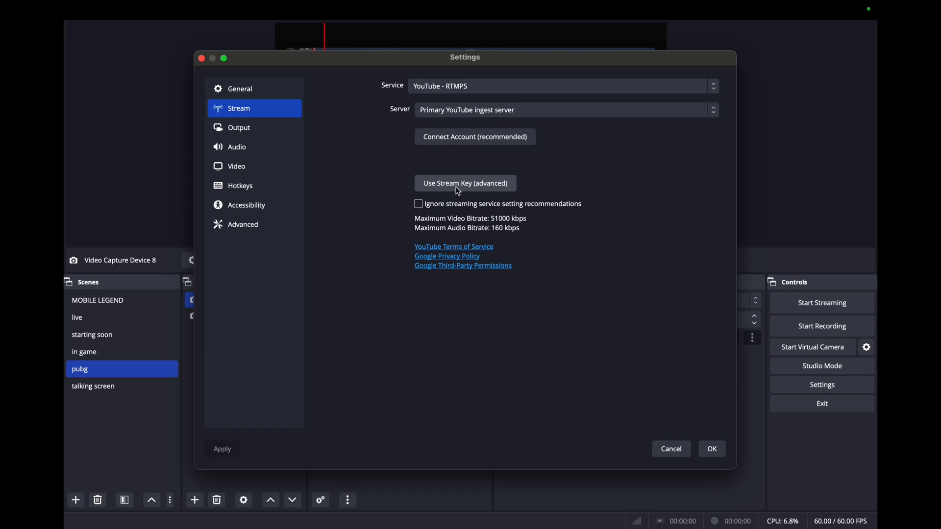
Enter the YouTube RTMPS stream key under Use Stream Key and save the Stream settings
{"action": "left_click", "coordinate": [465, 184]}
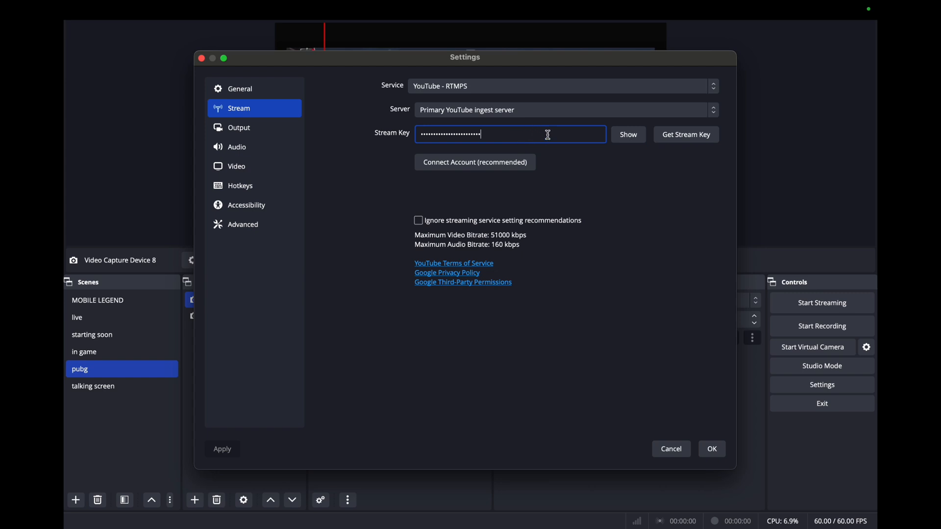
{"action": "mouse_move", "coordinate": [503, 161]}
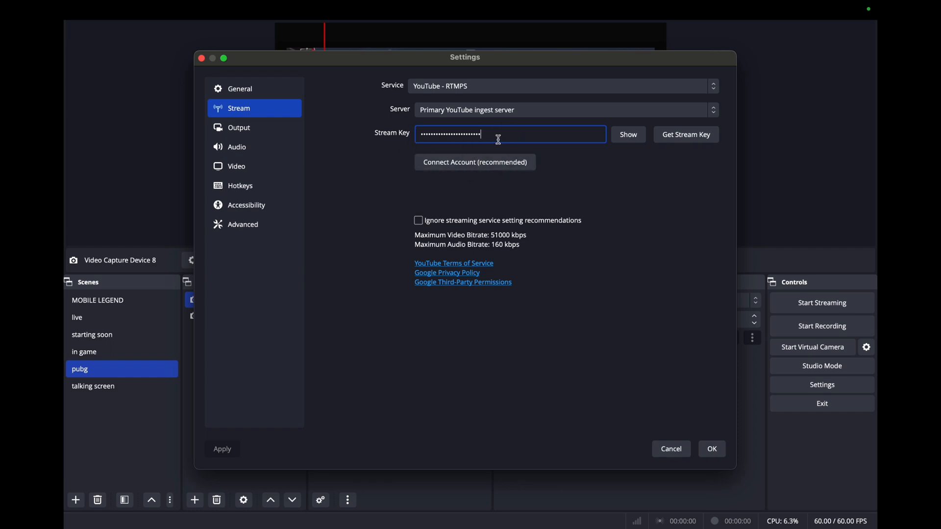
{"action": "mouse_move", "coordinate": [443, 463]}
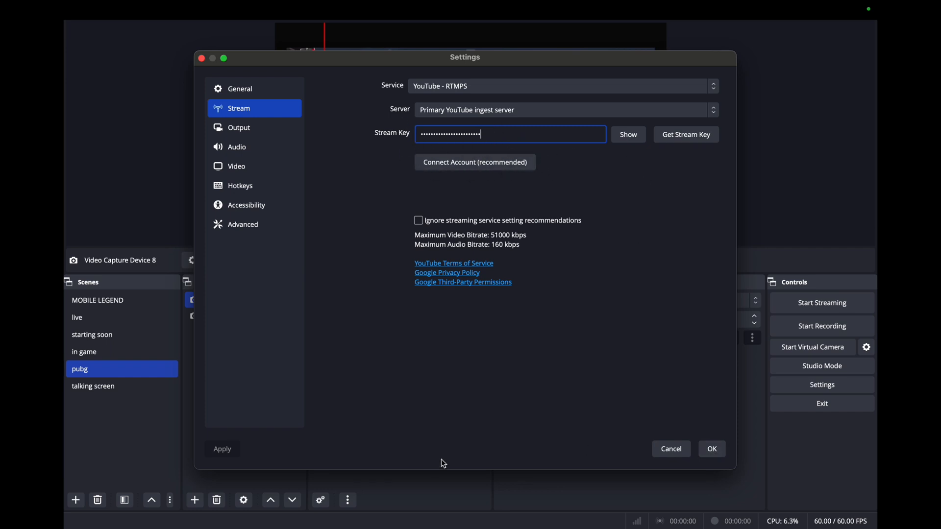
{"action": "left_click", "coordinate": [711, 449]}
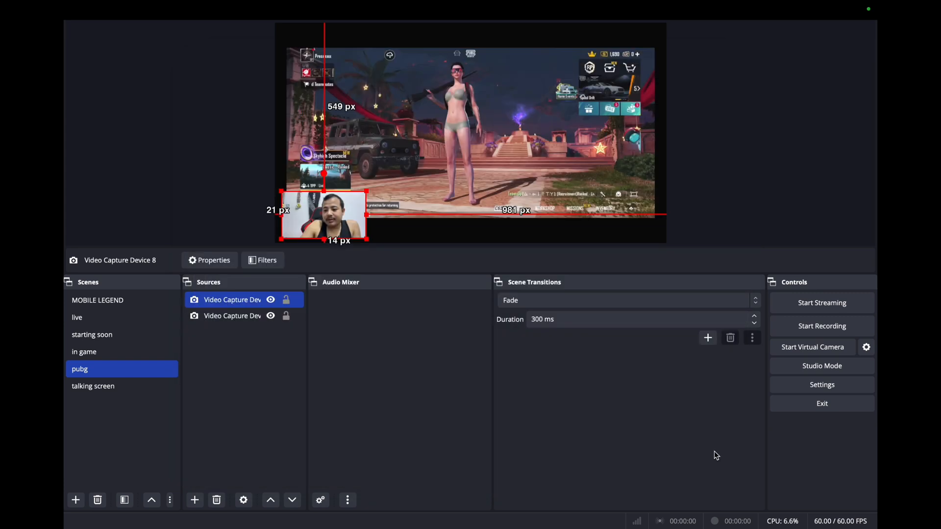
{"action": "mouse_move", "coordinate": [850, 303]}
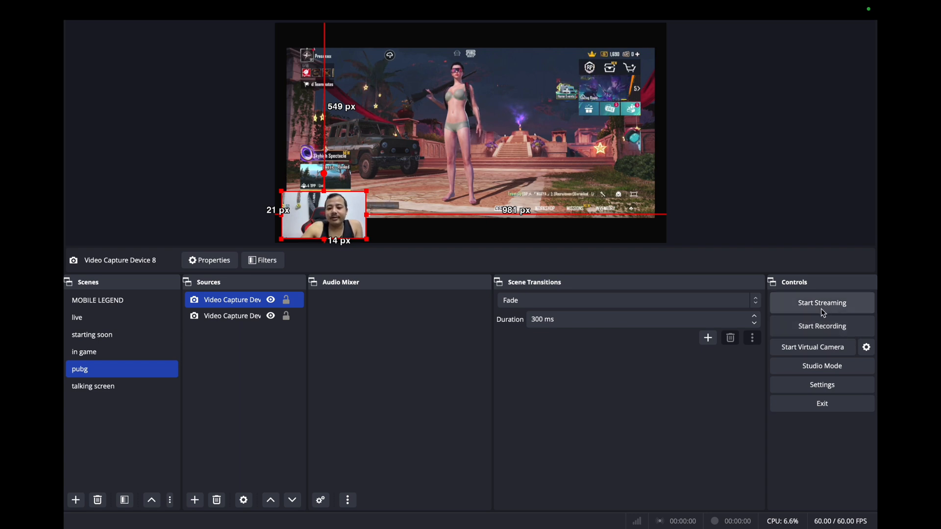
{"action": "mouse_move", "coordinate": [651, 273]}
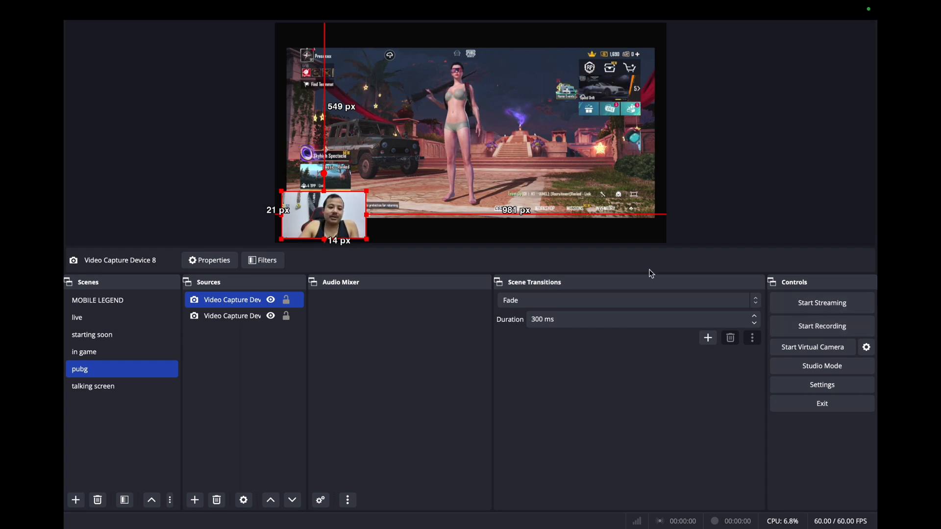
{"action": "mouse_move", "coordinate": [385, 255]}
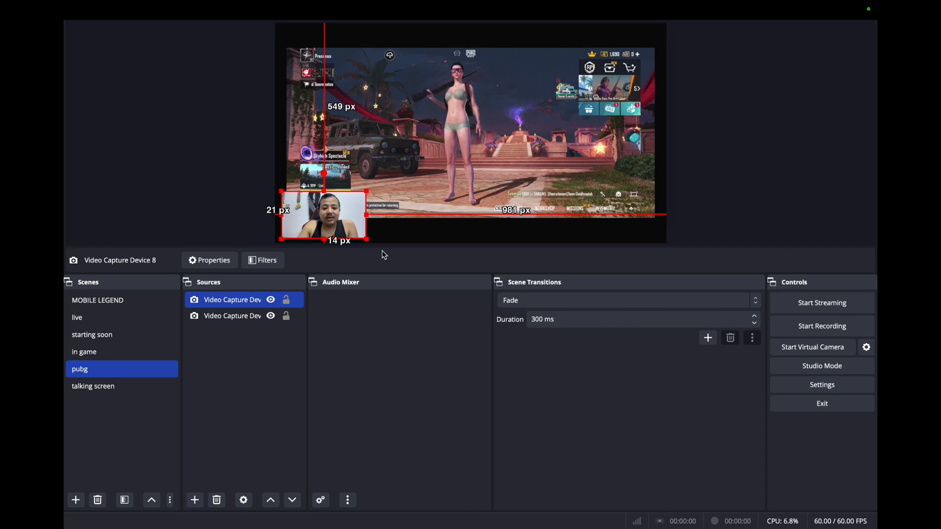
{"action": "mouse_move", "coordinate": [417, 304]}
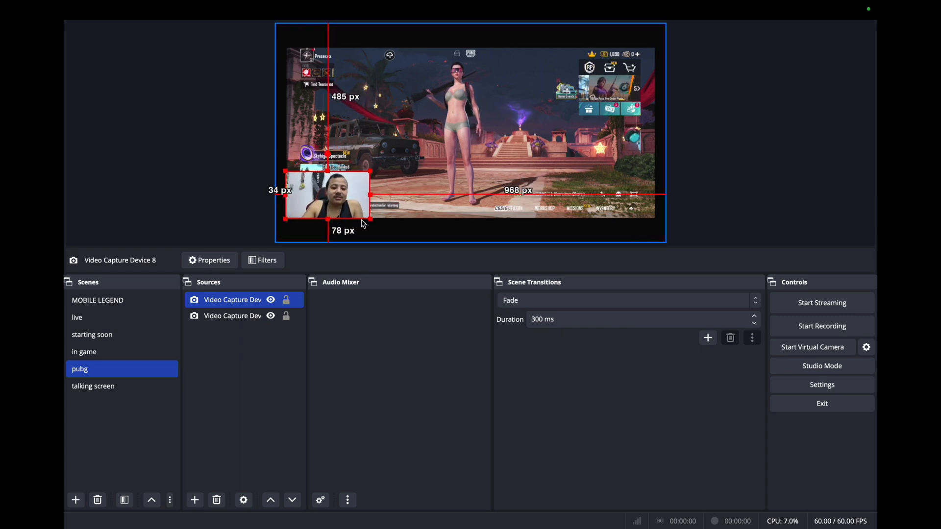
Switch to the in game scene and nudge Video Capture Device 3 slightly left over the gameplay
{"action": "left_click", "coordinate": [84, 352]}
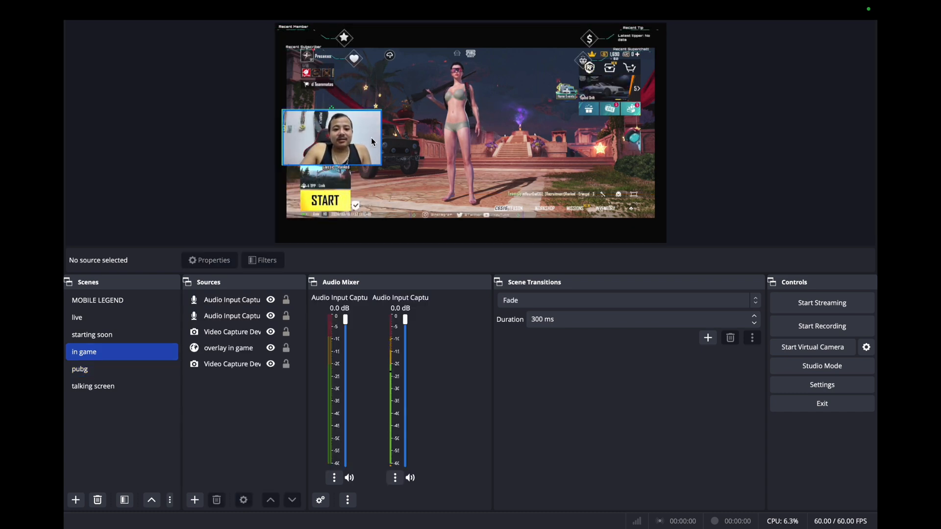
{"action": "left_click", "coordinate": [232, 331]}
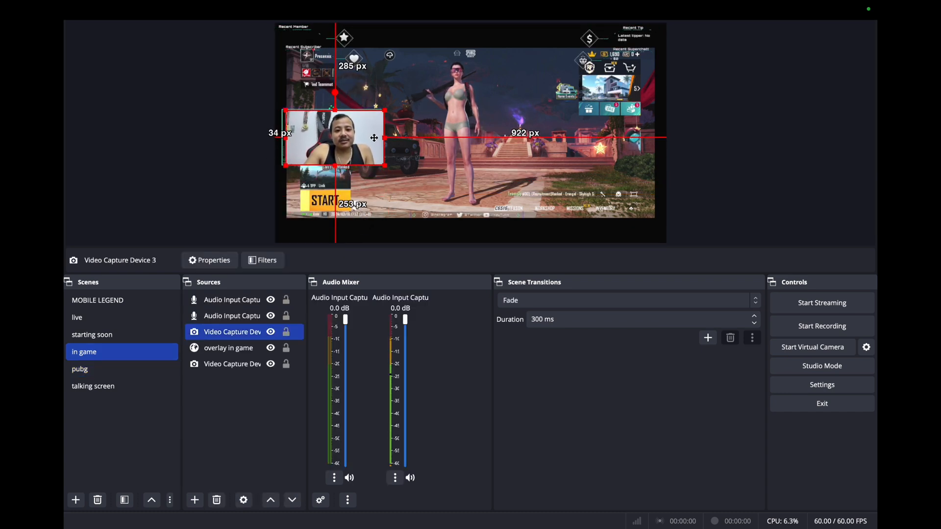
{"action": "left_click_drag", "start_coordinate": [374, 137], "coordinate": [370, 140]}
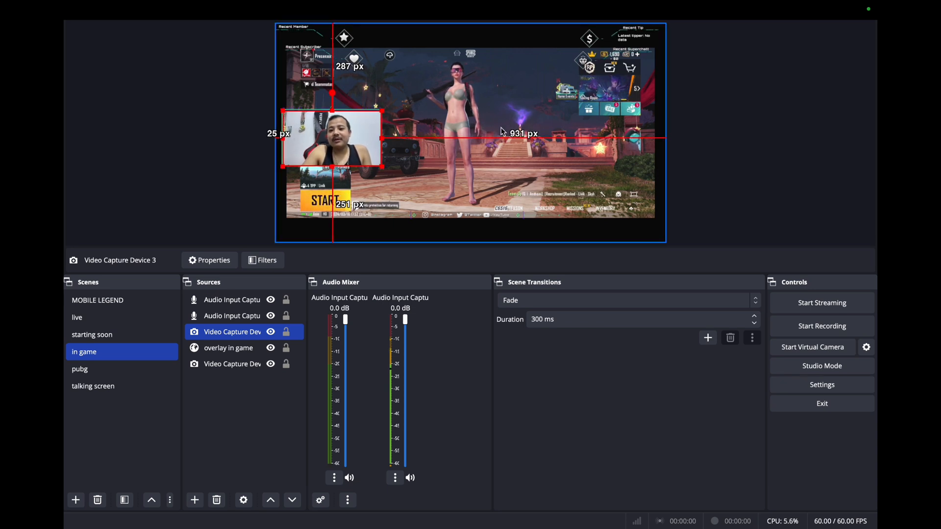
{"action": "left_click", "coordinate": [232, 364]}
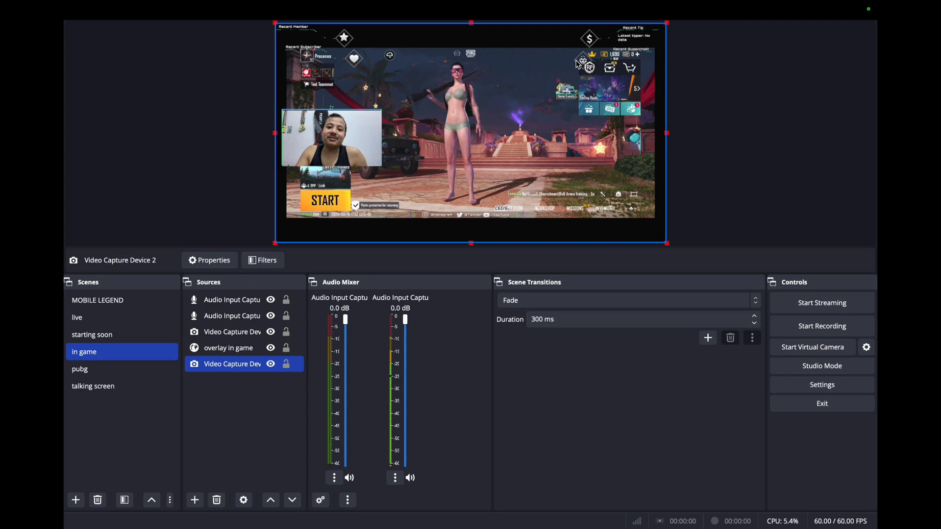
{"action": "mouse_move", "coordinate": [556, 38]}
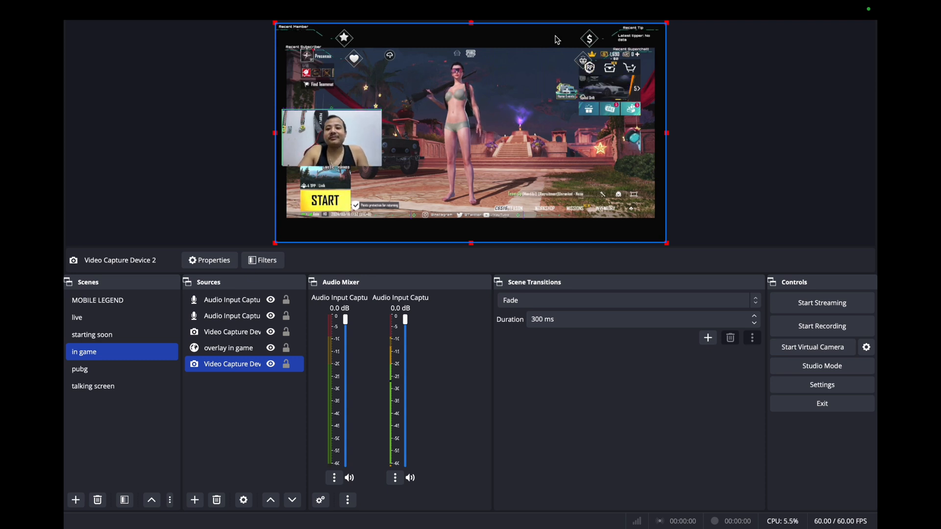